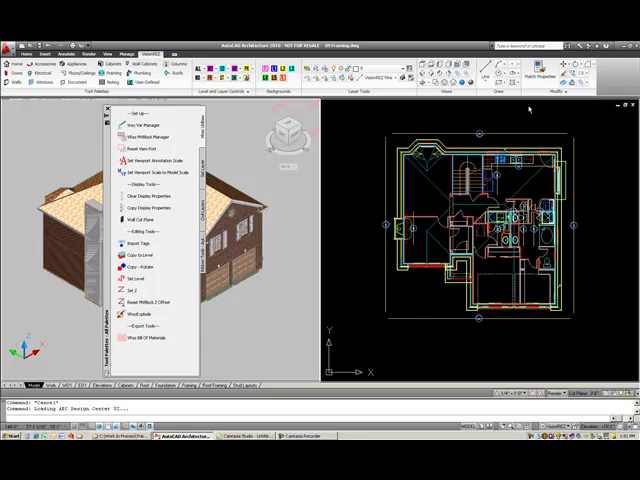
{"action": "mouse_move", "coordinate": [528, 108]}
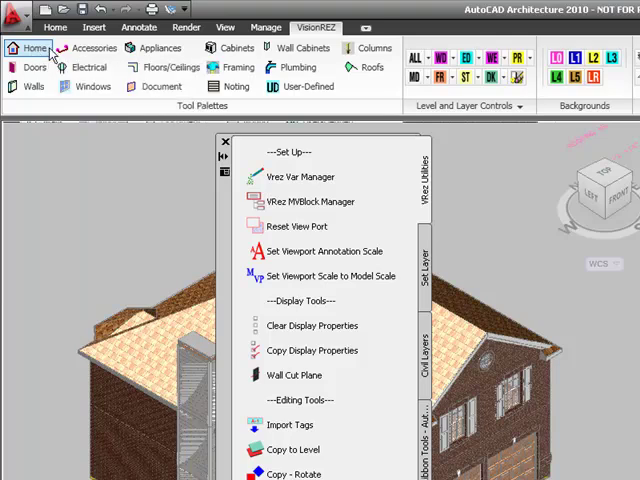
{"action": "mouse_move", "coordinate": [94, 48]}
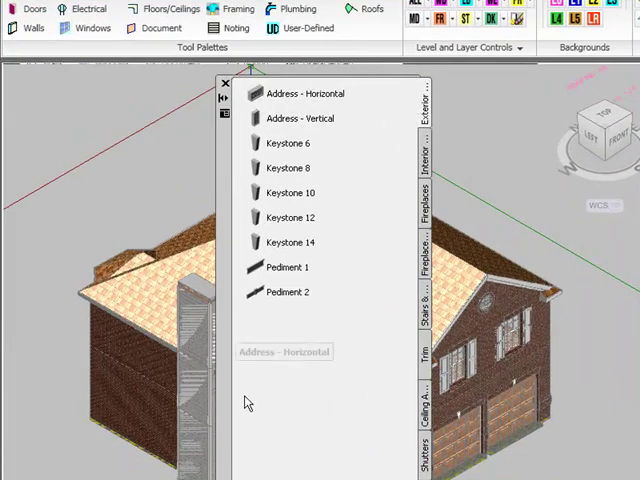
{"action": "mouse_move", "coordinate": [420, 160]}
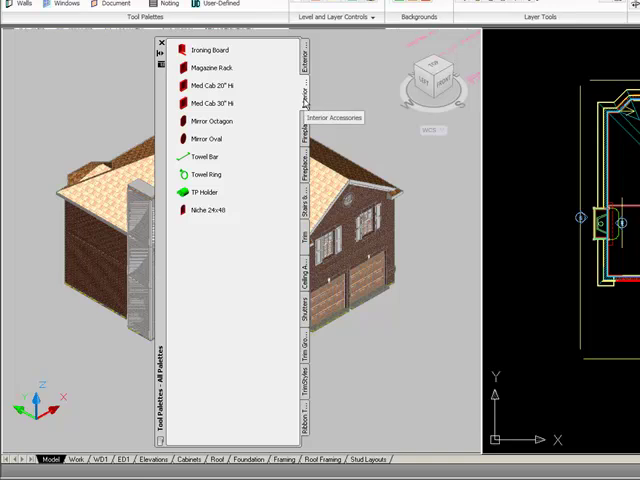
{"action": "mouse_move", "coordinate": [248, 166]}
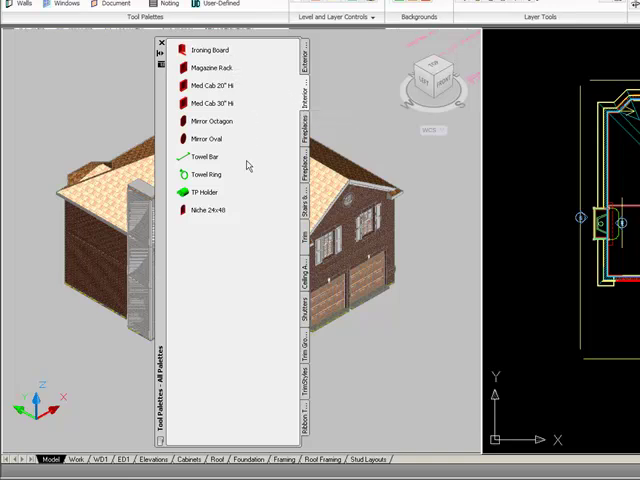
{"action": "mouse_move", "coordinate": [248, 166]}
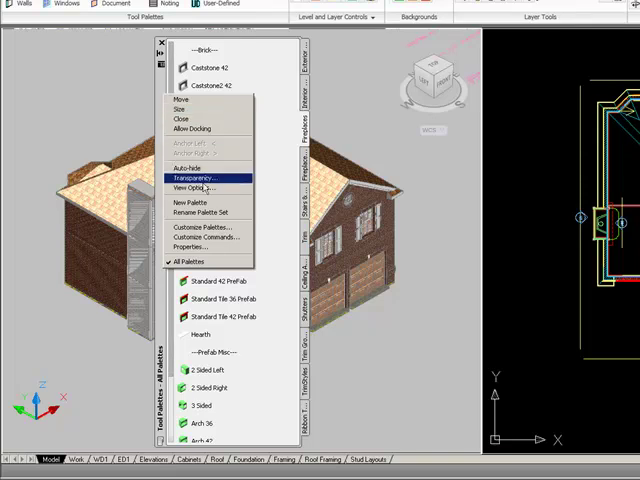
Set the Fireplaces palette transparency slider back to Solid (100% opaque) and confirm
{"action": "left_click", "coordinate": [197, 177]}
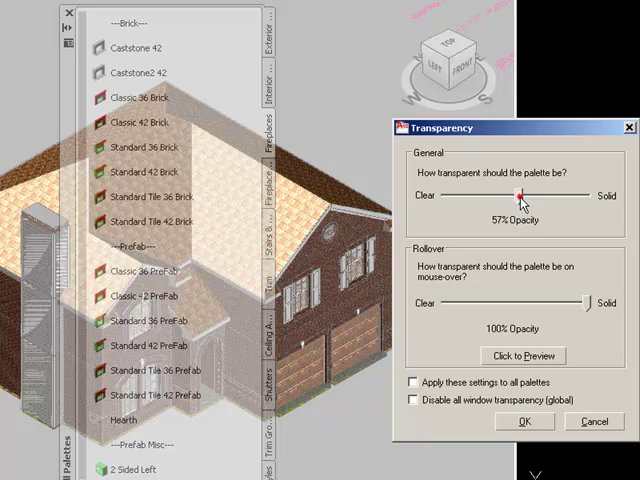
{"action": "left_click_drag", "start_coordinate": [522, 196], "coordinate": [595, 196]}
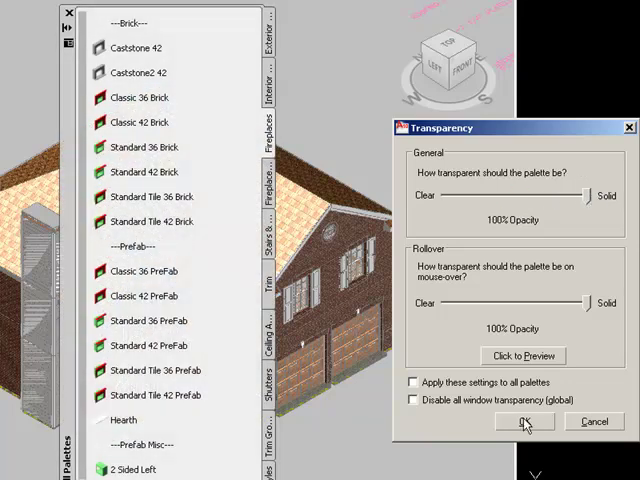
{"action": "left_click", "coordinate": [516, 421]}
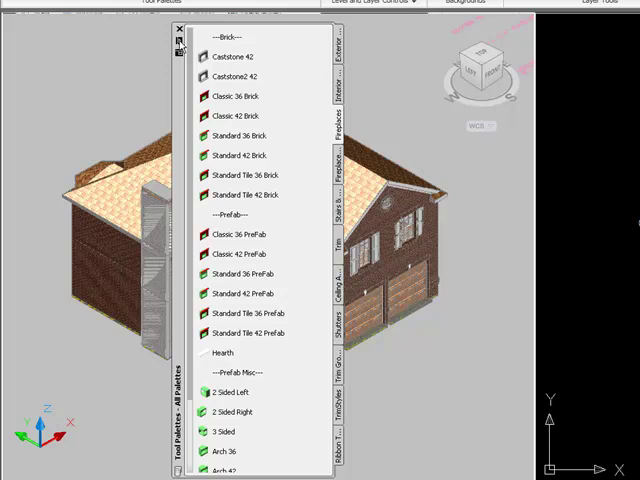
{"action": "mouse_move", "coordinate": [176, 50]}
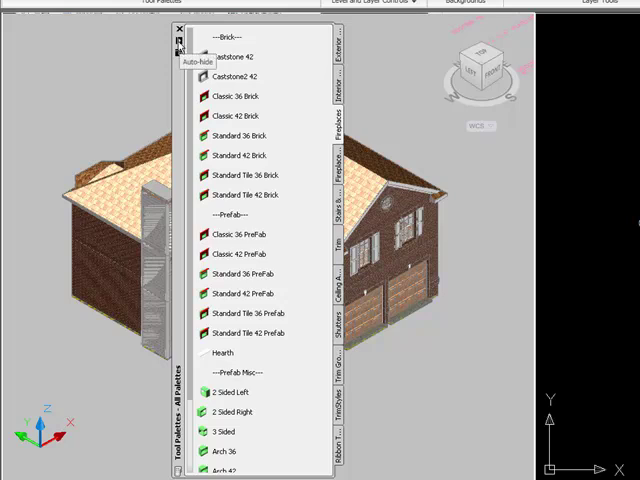